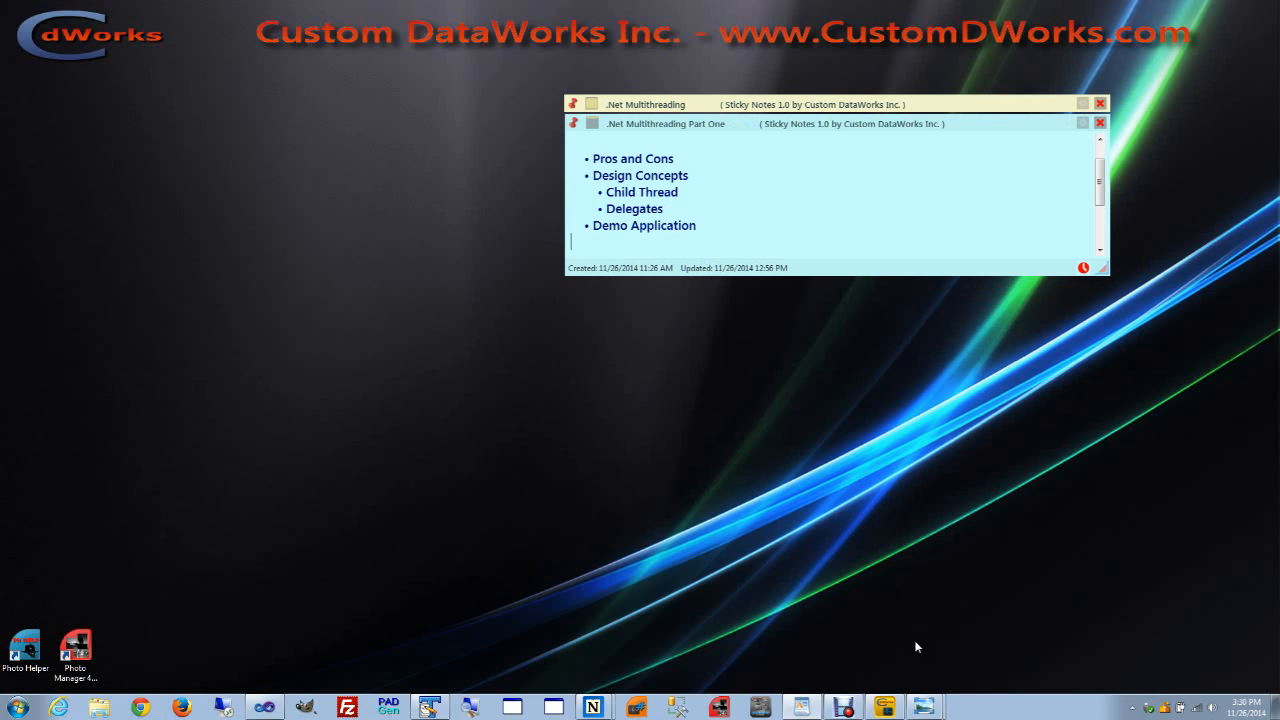
pyautogui.moveTo(913, 685)
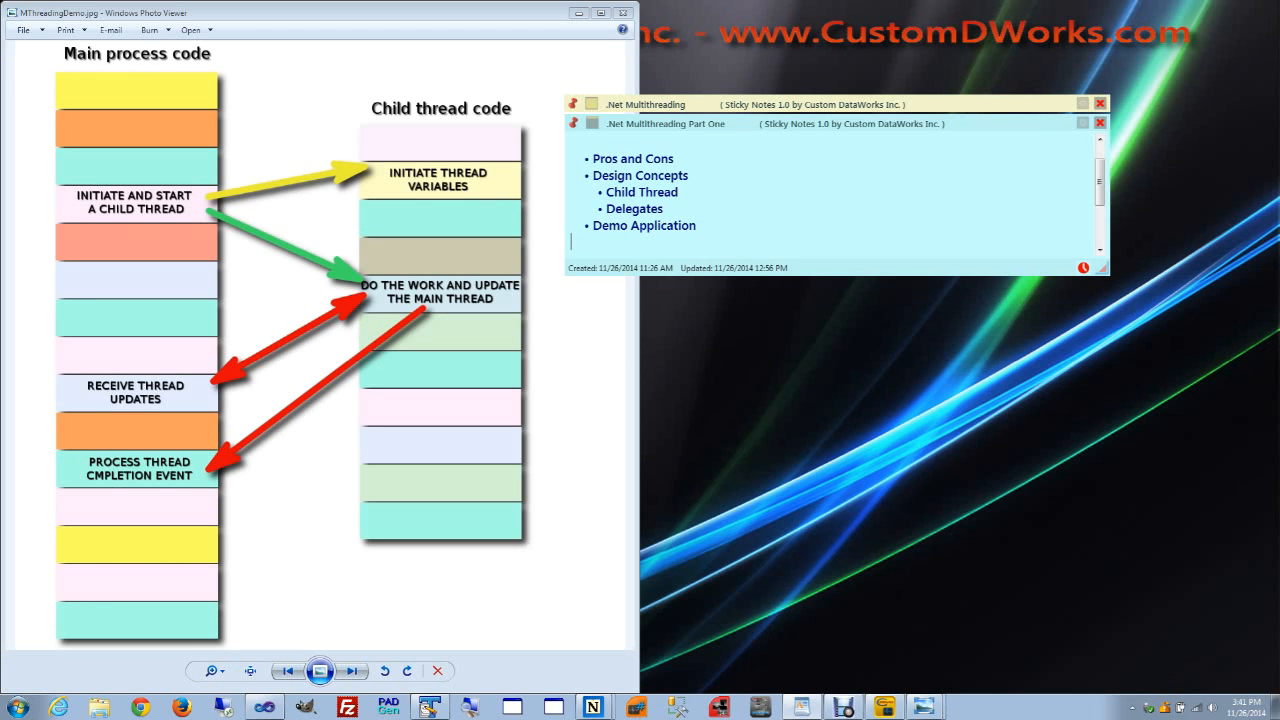
pyautogui.moveTo(340, 138)
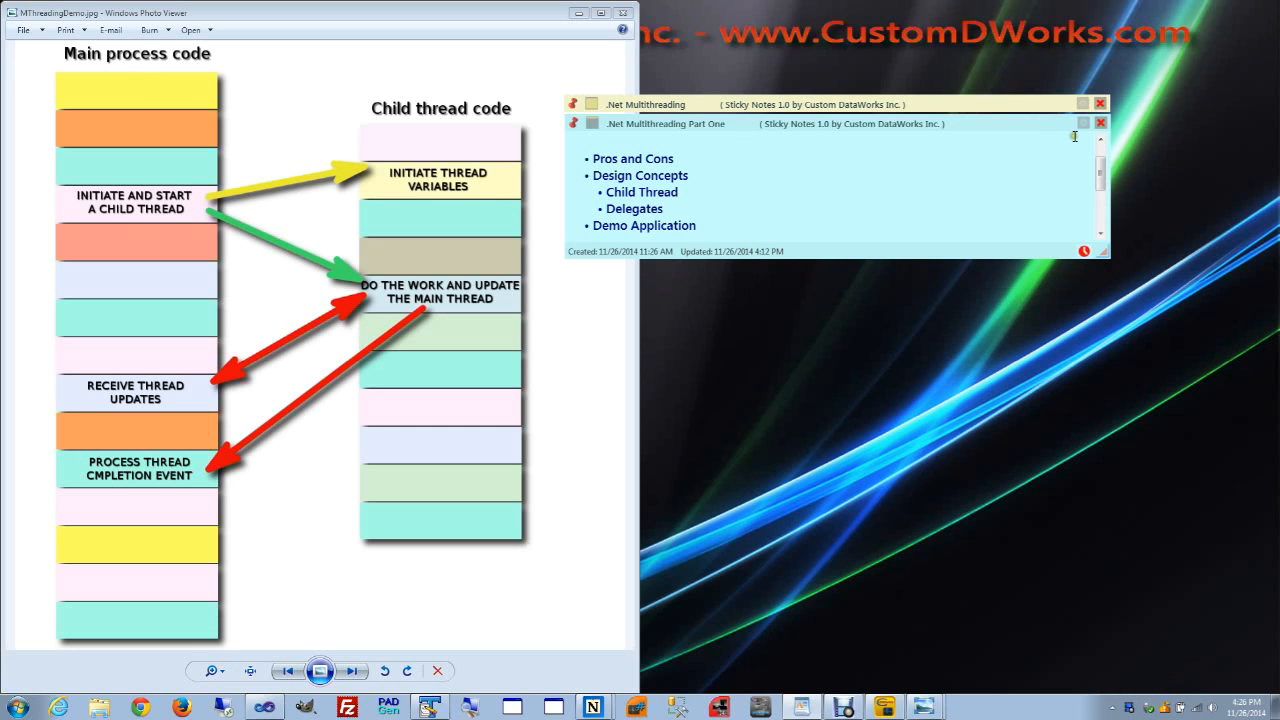
pyautogui.moveTo(948, 122)
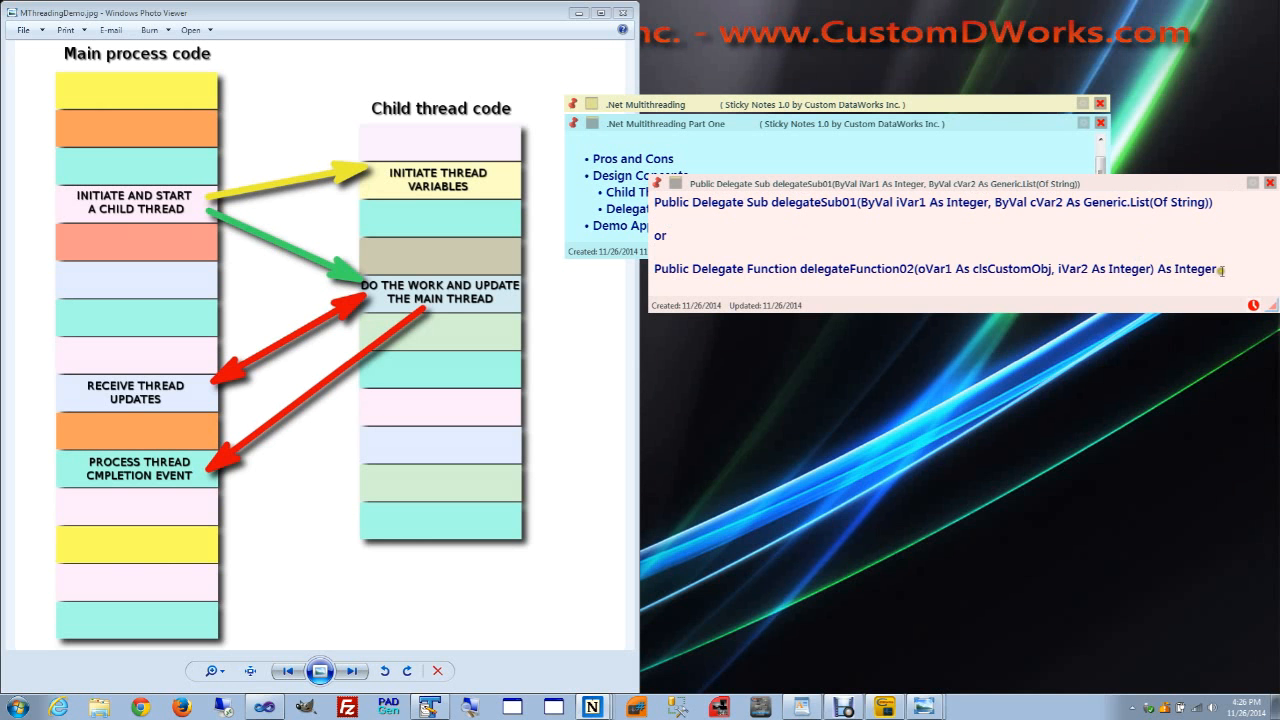
# - Highlight the delegateFunction02 declaration line in the pink sticky note, then clear the selection
pyautogui.tripleClick(935, 268)
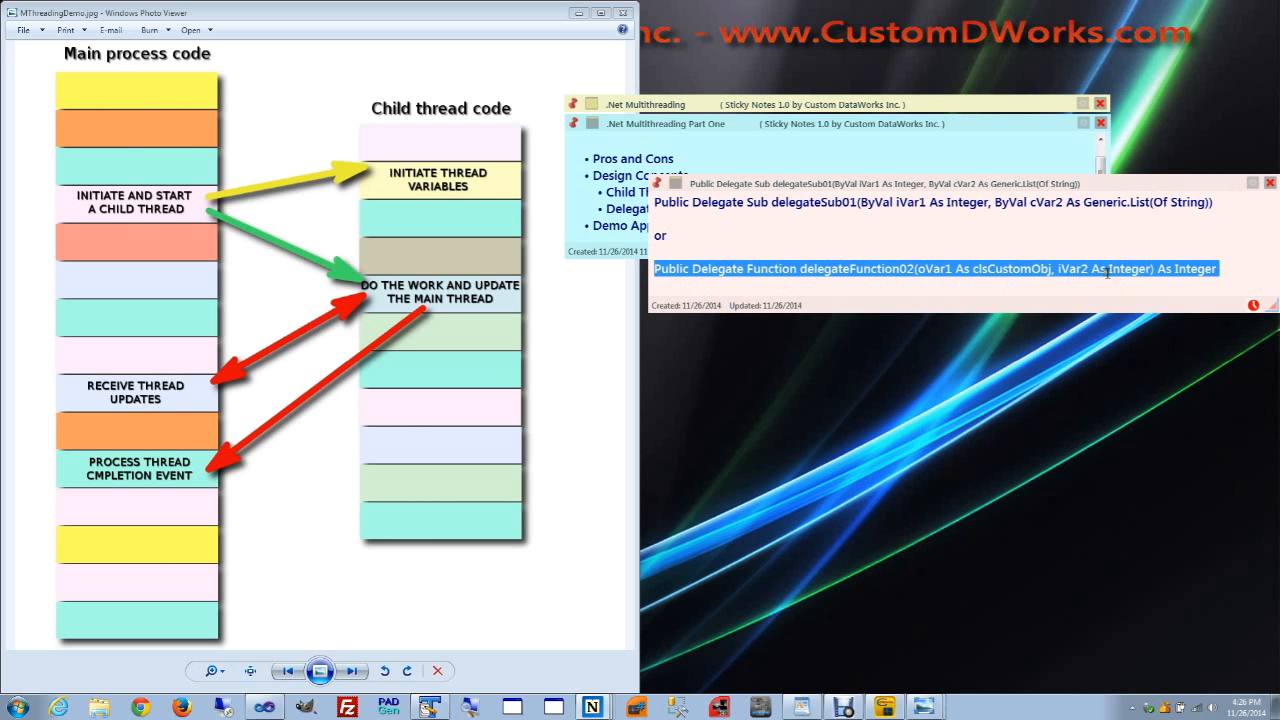
pyautogui.moveTo(1205, 267)
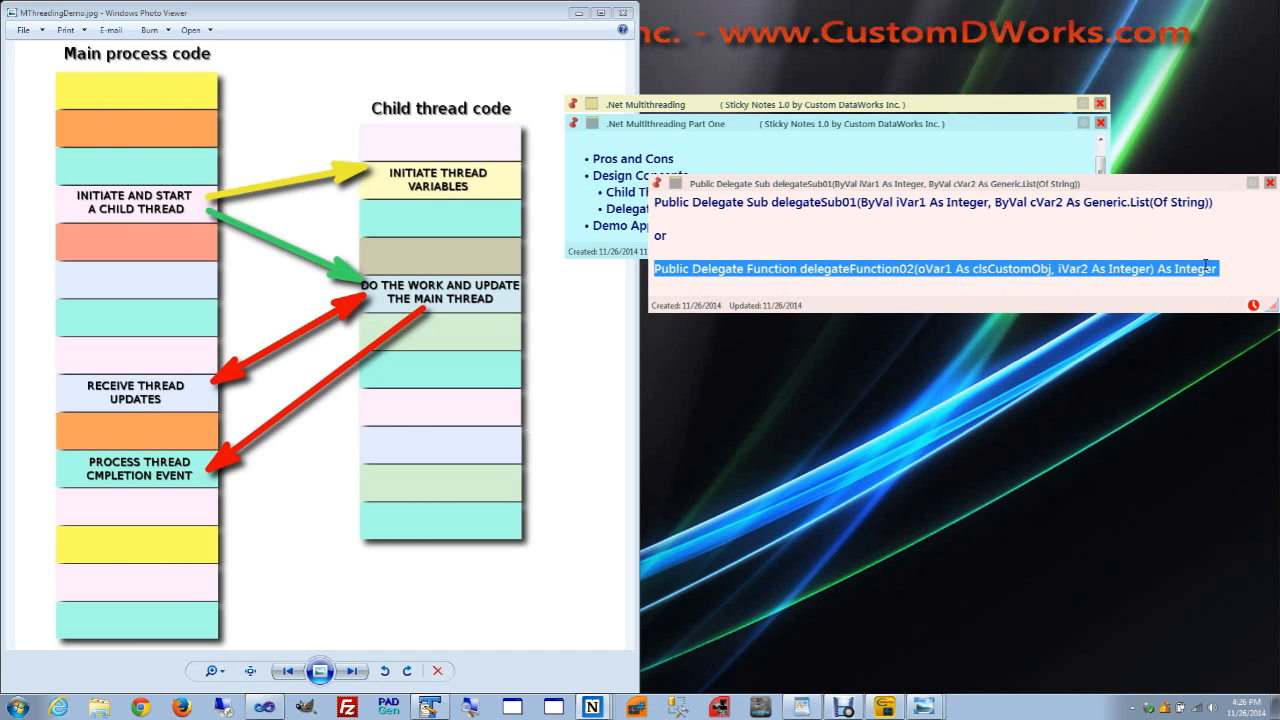
pyautogui.click(717, 563)
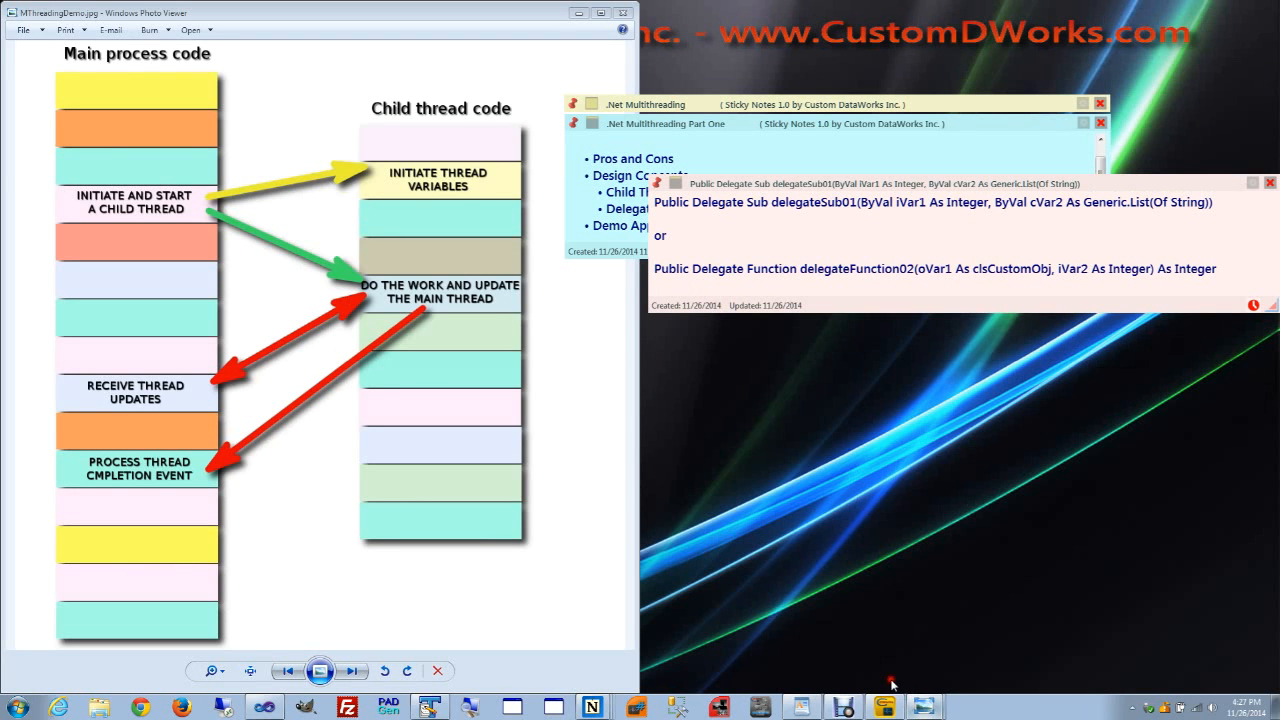
pyautogui.click(351, 671)
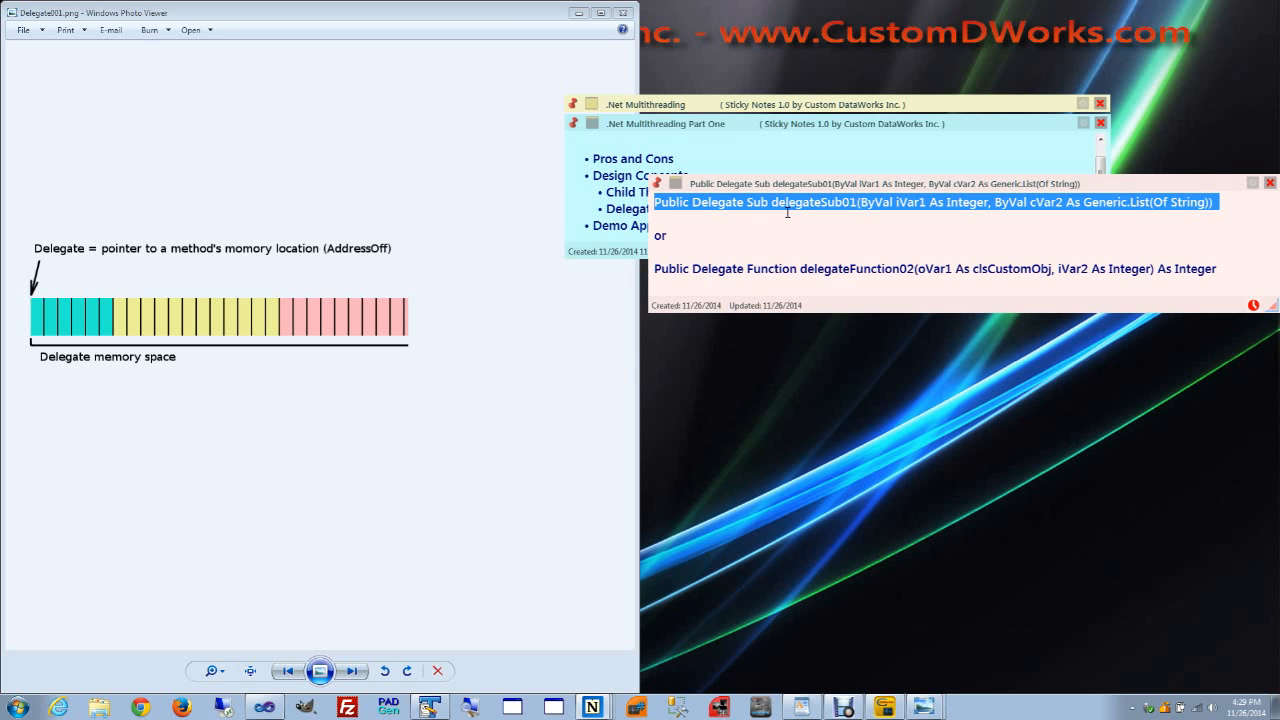
pyautogui.moveTo(1192, 271)
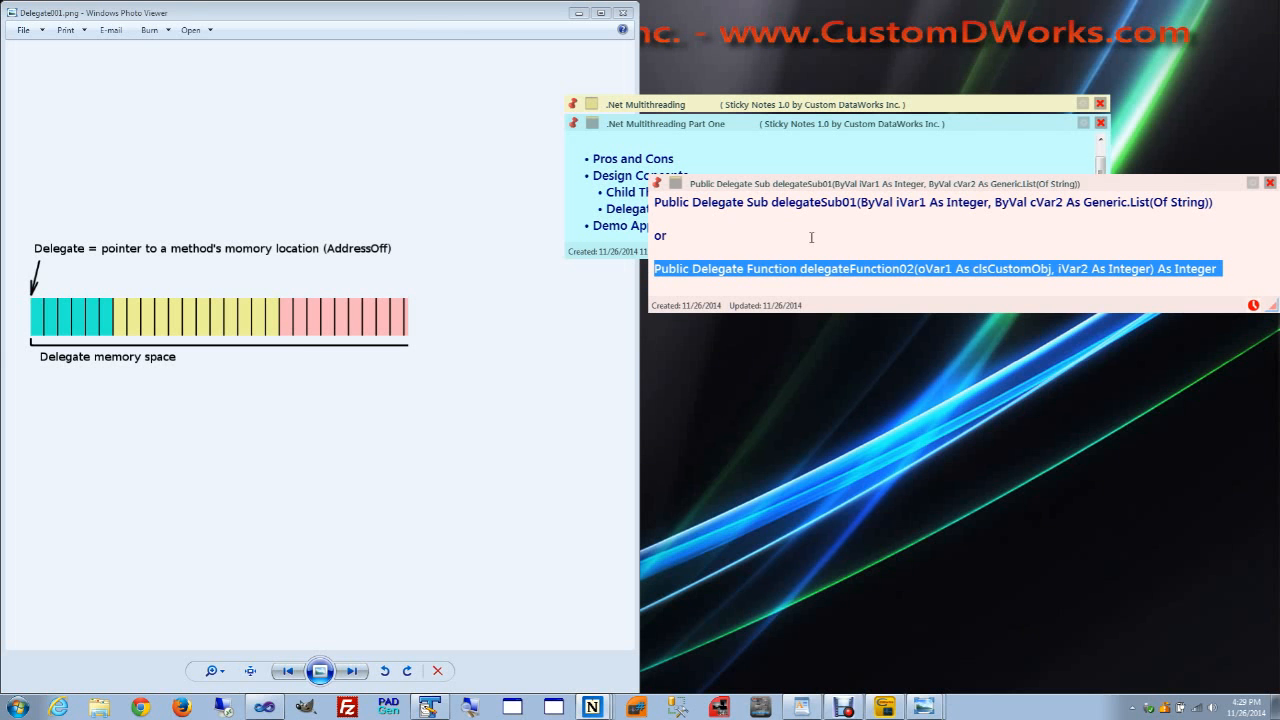
# - Deselect the delegateFunction02 declaration in the sticky note
pyautogui.click(320, 671)
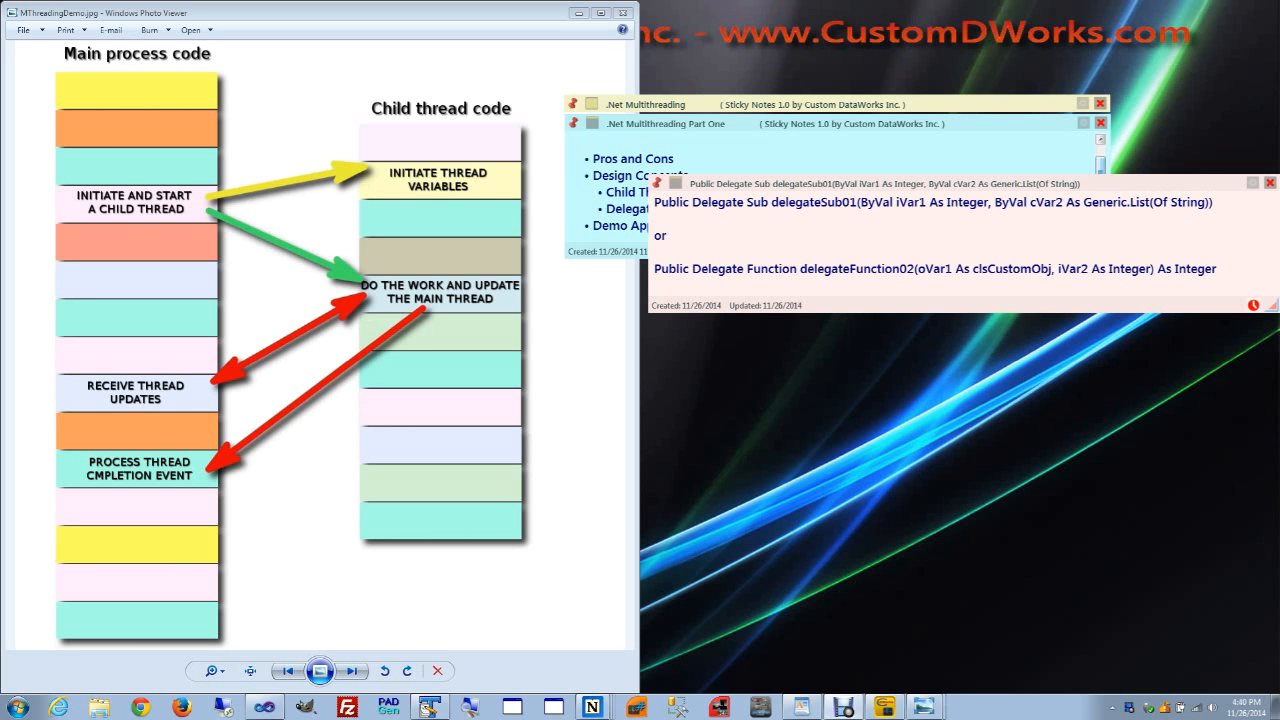
pyautogui.moveTo(327, 373)
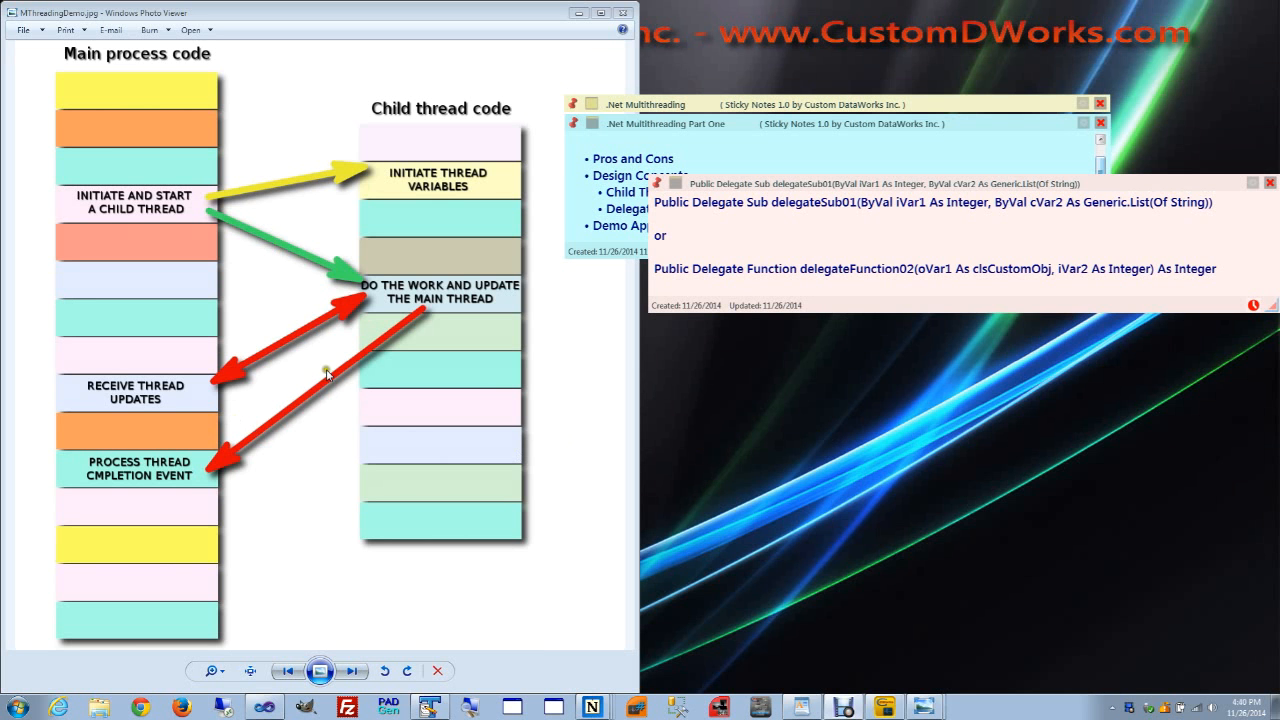
pyautogui.moveTo(390, 287)
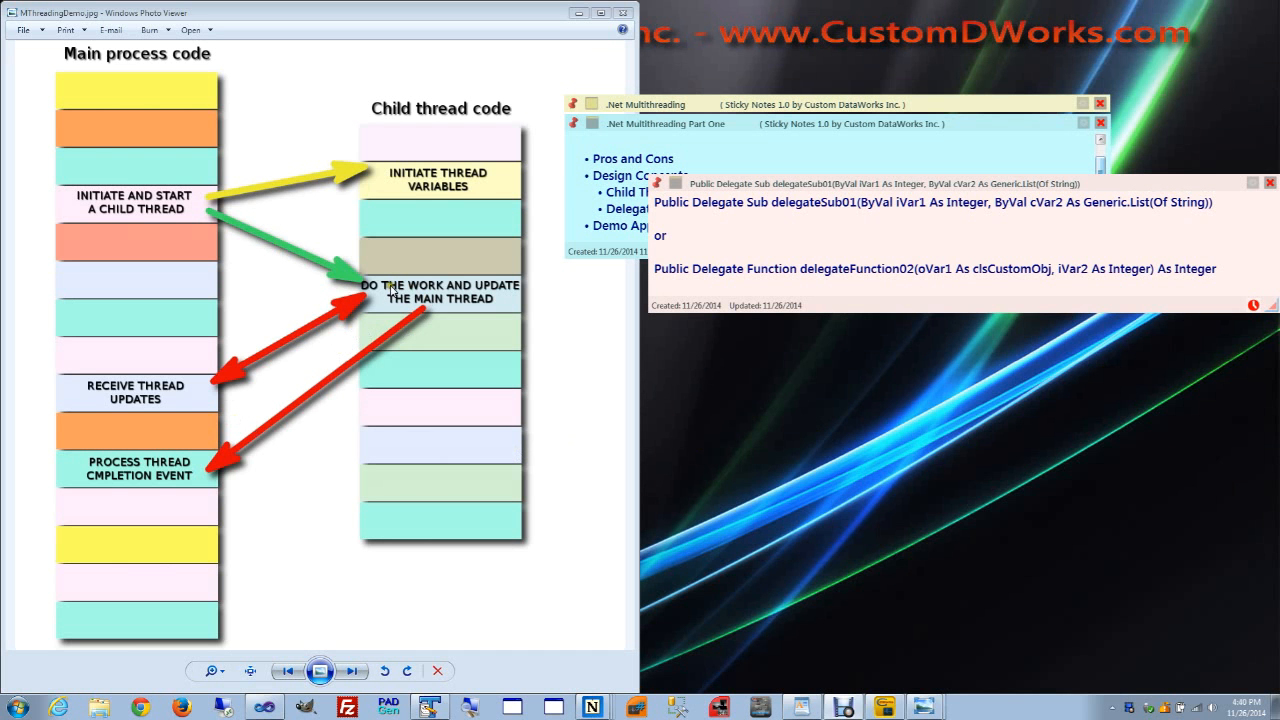
pyautogui.moveTo(352, 318)
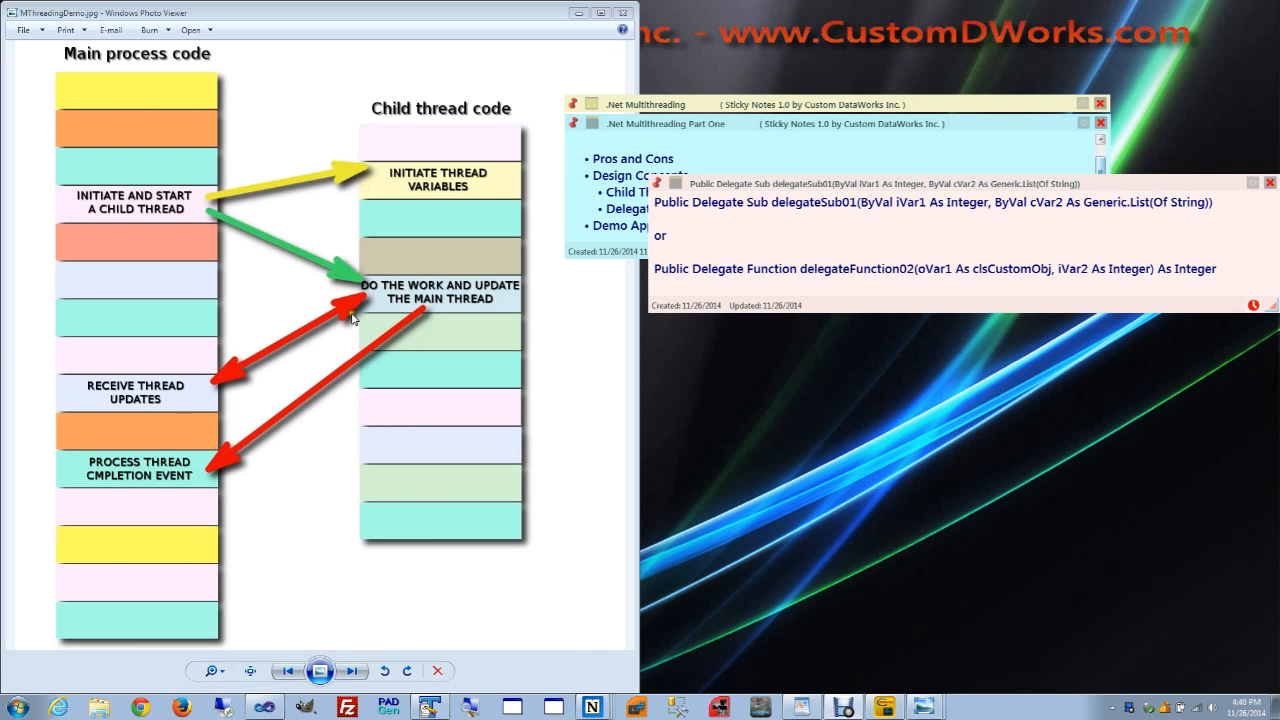
pyautogui.moveTo(286, 360)
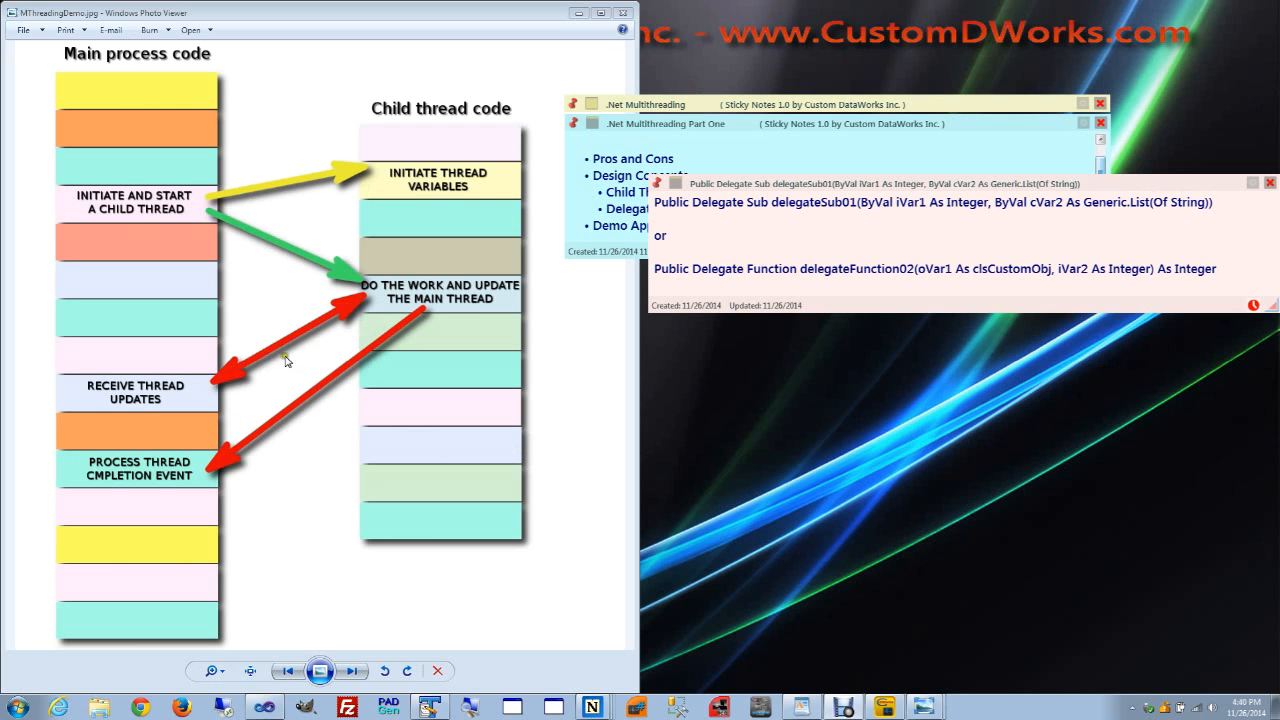
pyautogui.moveTo(430, 302)
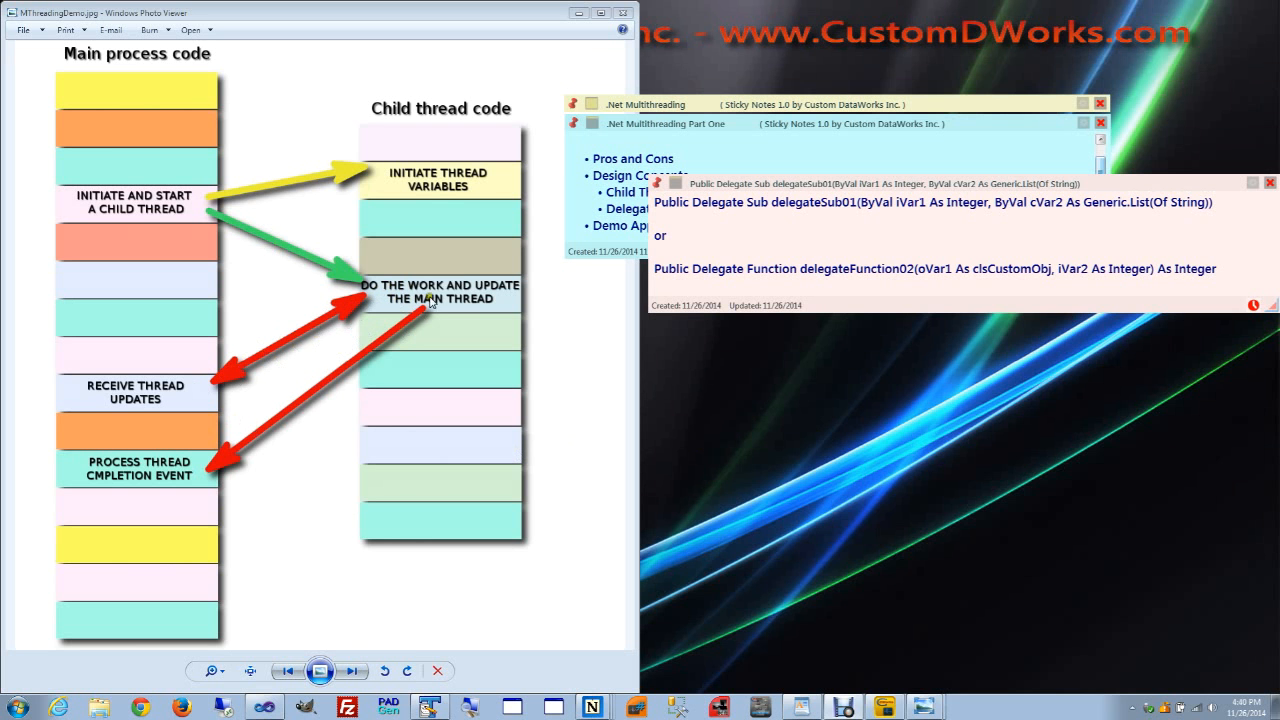
pyautogui.moveTo(450, 285)
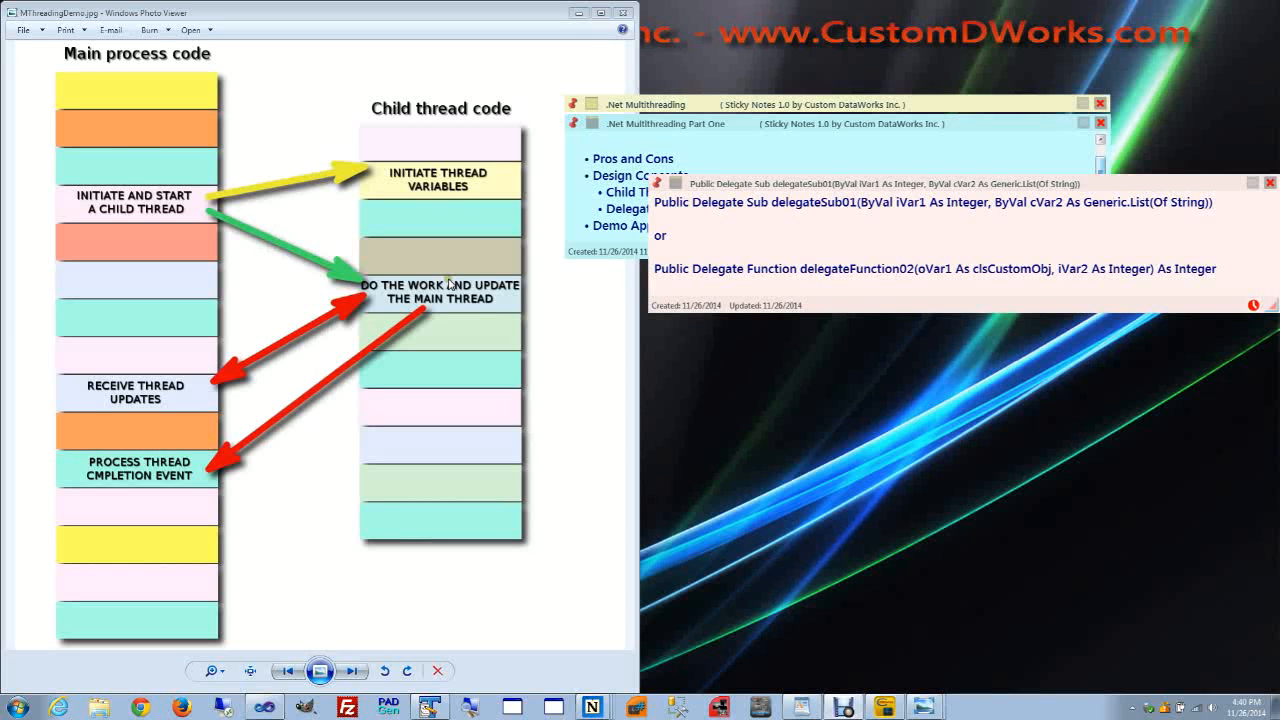
pyautogui.moveTo(343, 365)
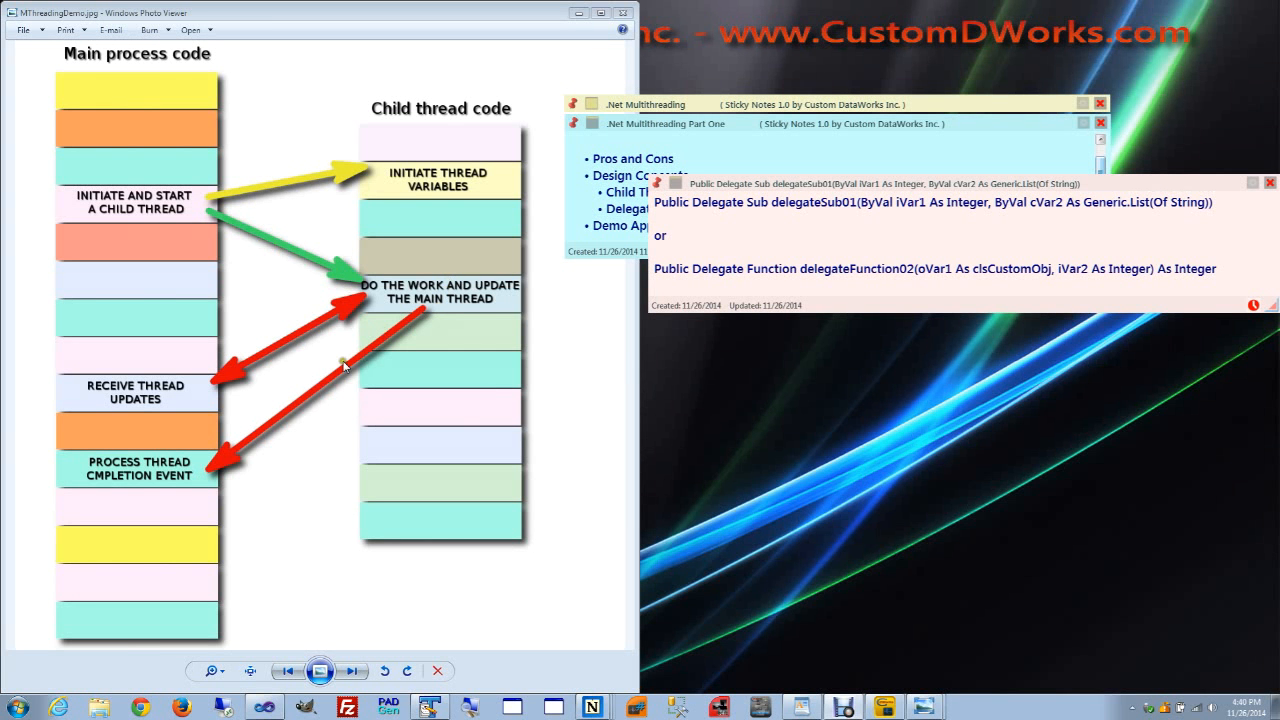
pyautogui.moveTo(190, 478)
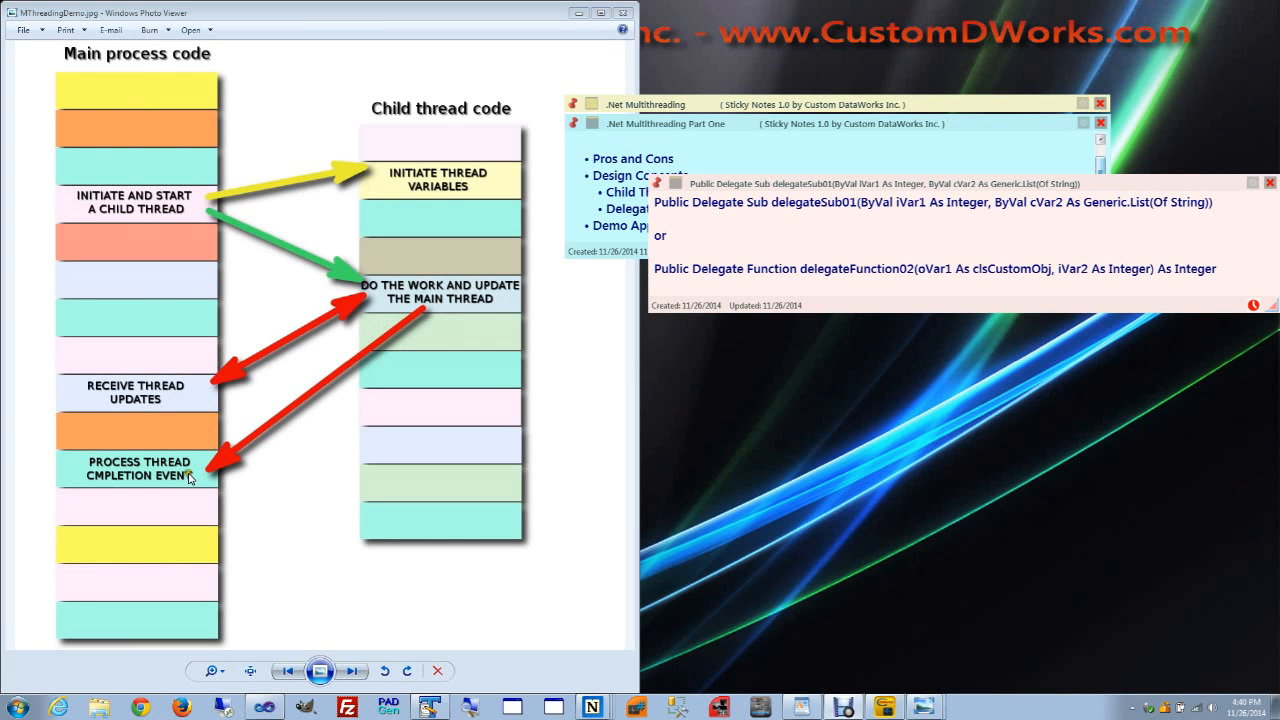
pyautogui.moveTo(192, 474)
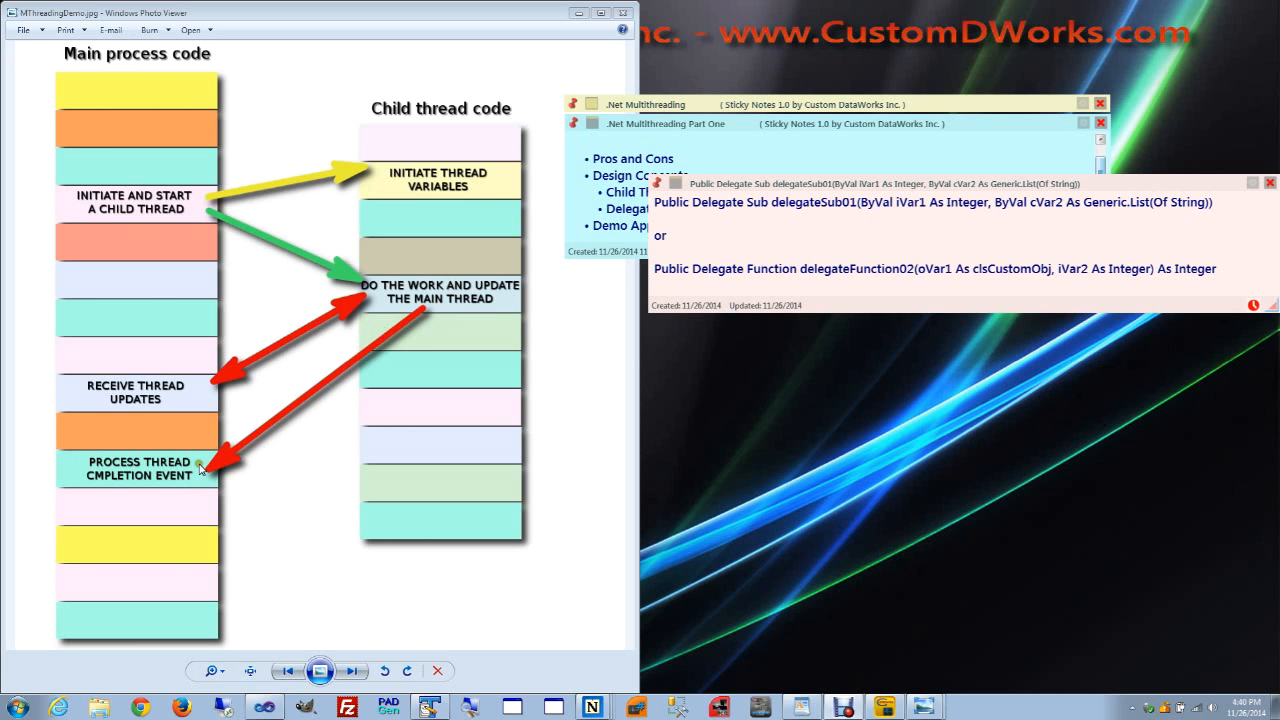
pyautogui.moveTo(208, 442)
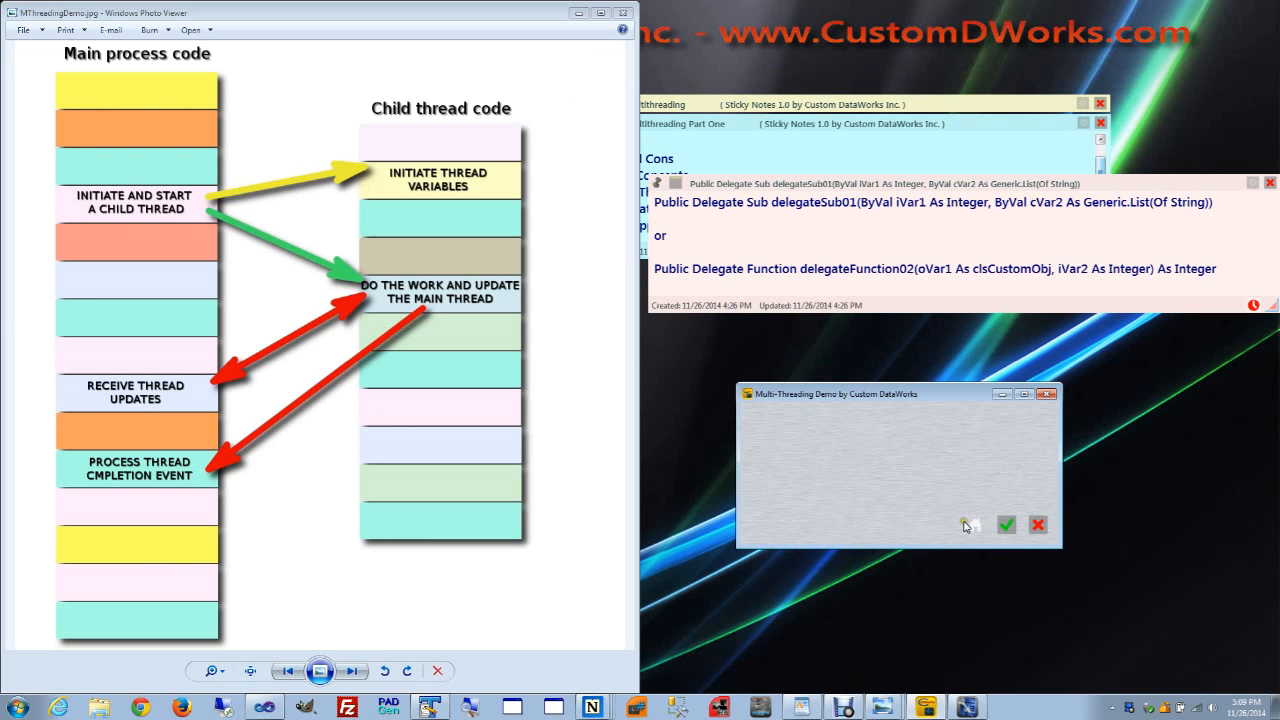
pyautogui.moveTo(972, 525)
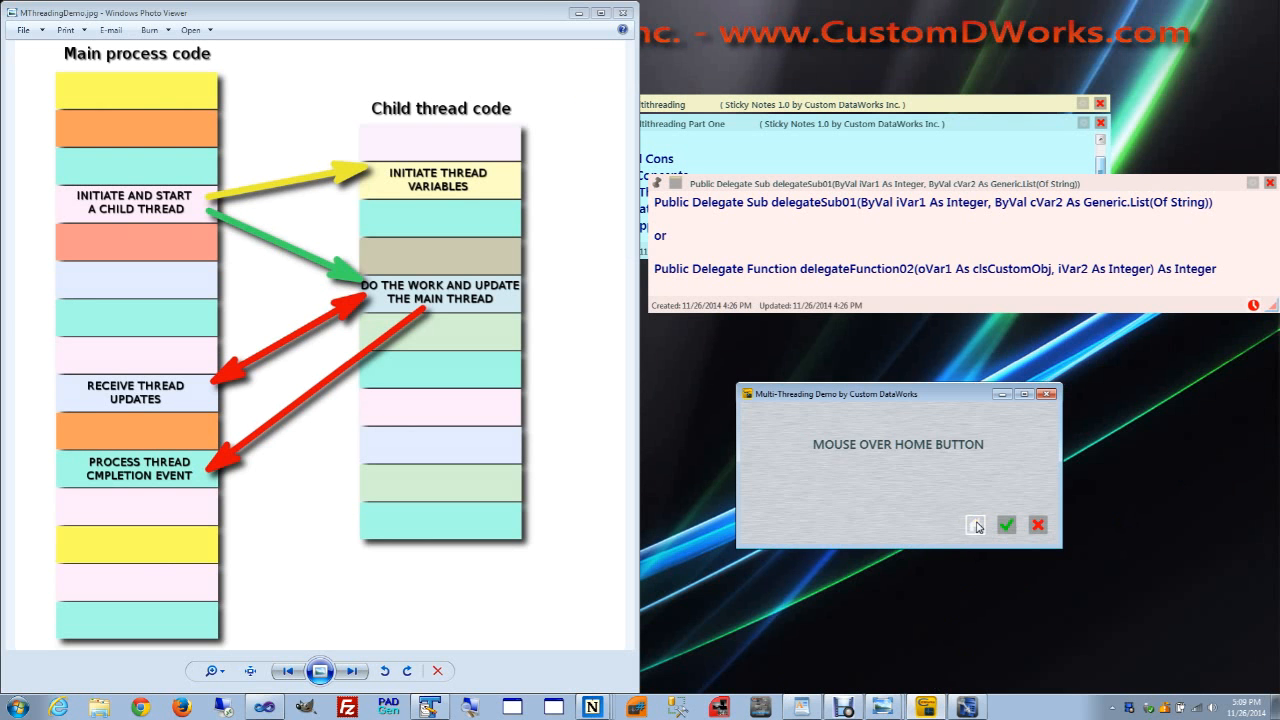
pyautogui.moveTo(1007, 525)
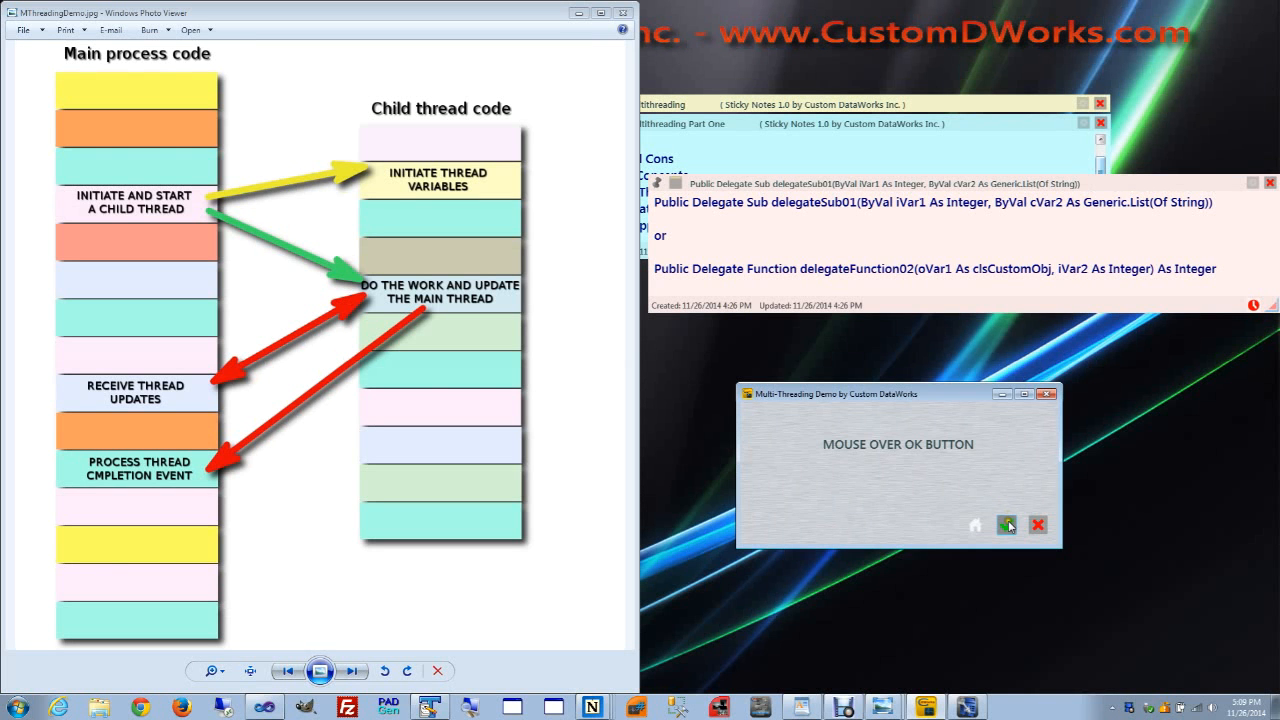
# - Start the child thread with the green check, then use the red X to slow and stop it
pyautogui.click(1007, 525)
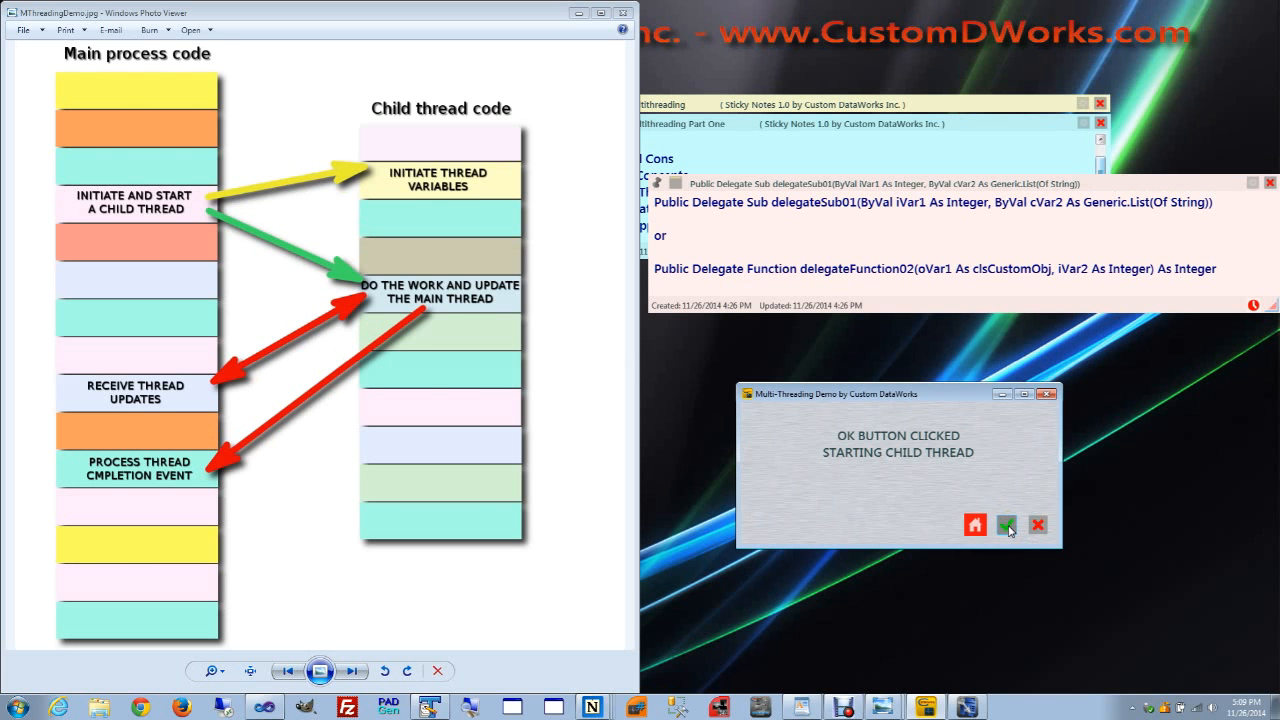
pyautogui.moveTo(1038, 525)
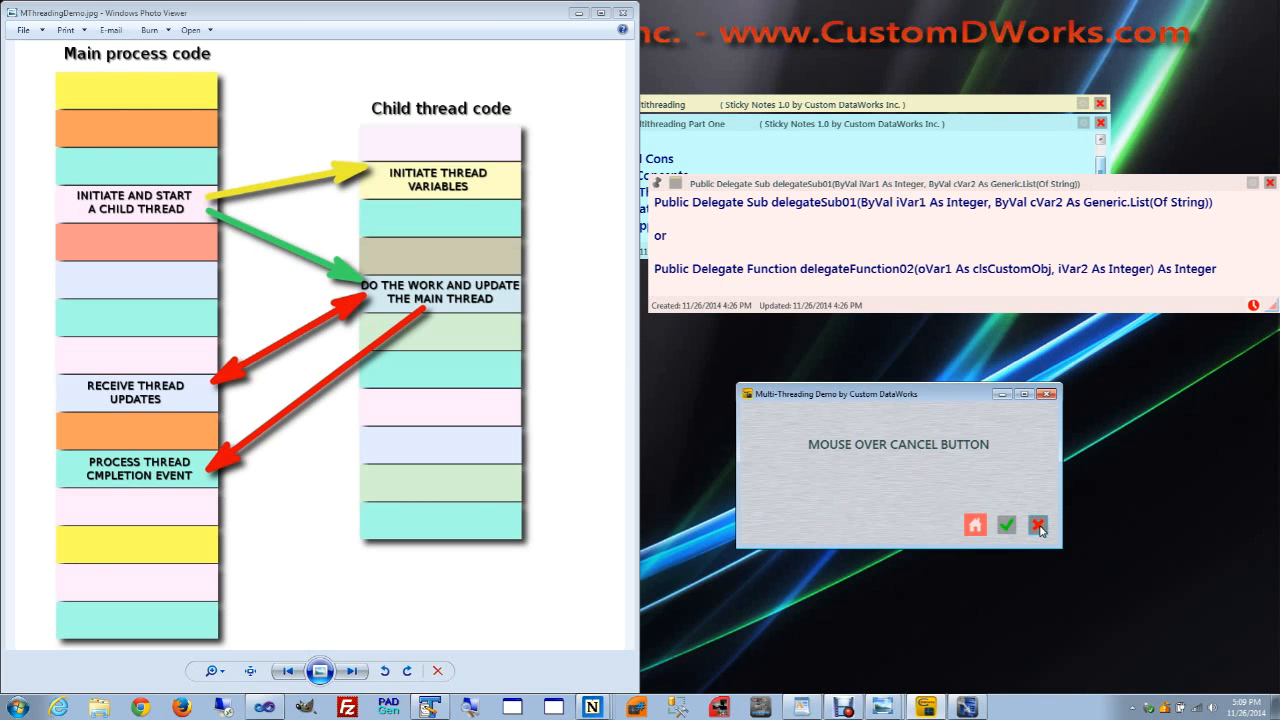
pyautogui.click(1038, 525)
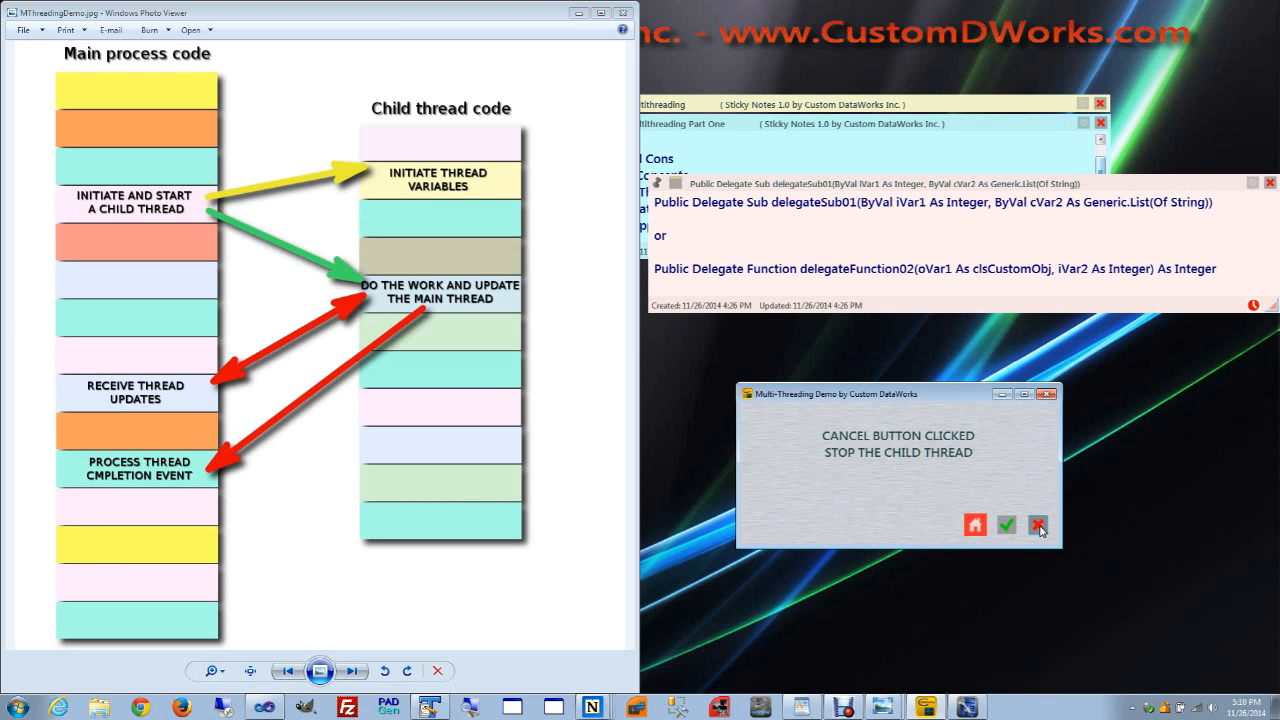
pyautogui.moveTo(1006, 525)
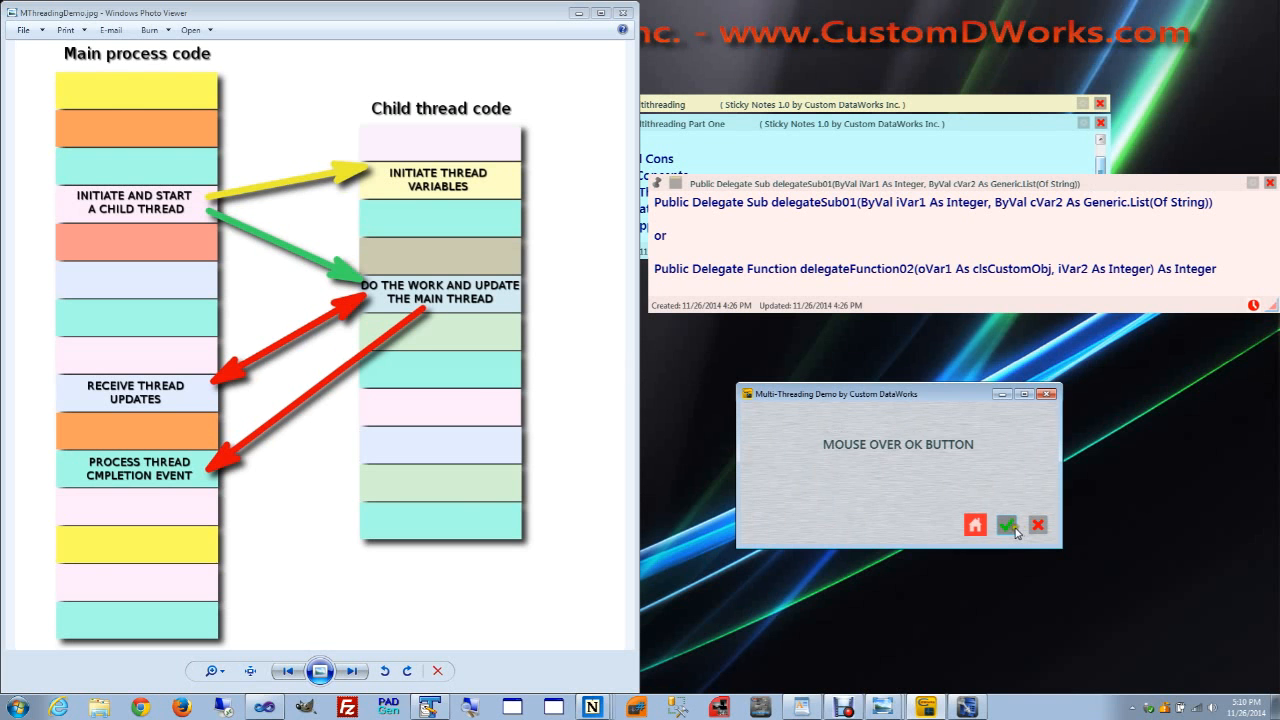
pyautogui.moveTo(1007, 525)
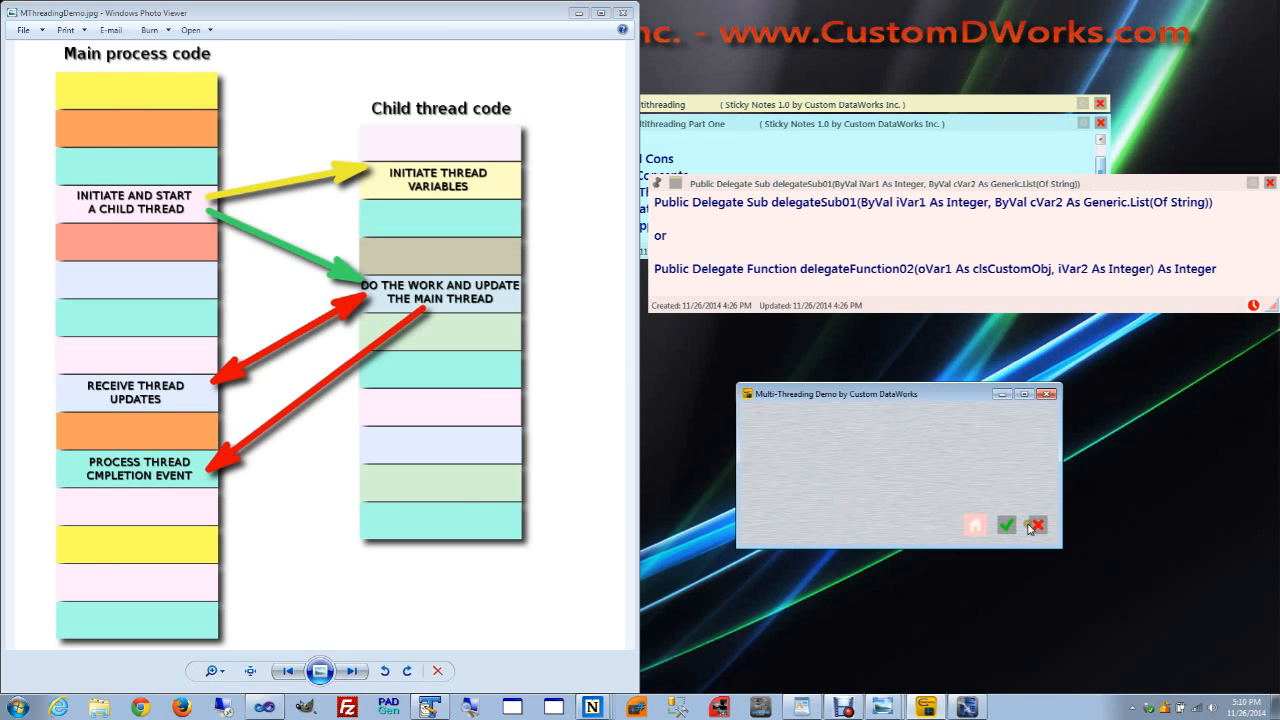
pyautogui.click(1037, 525)
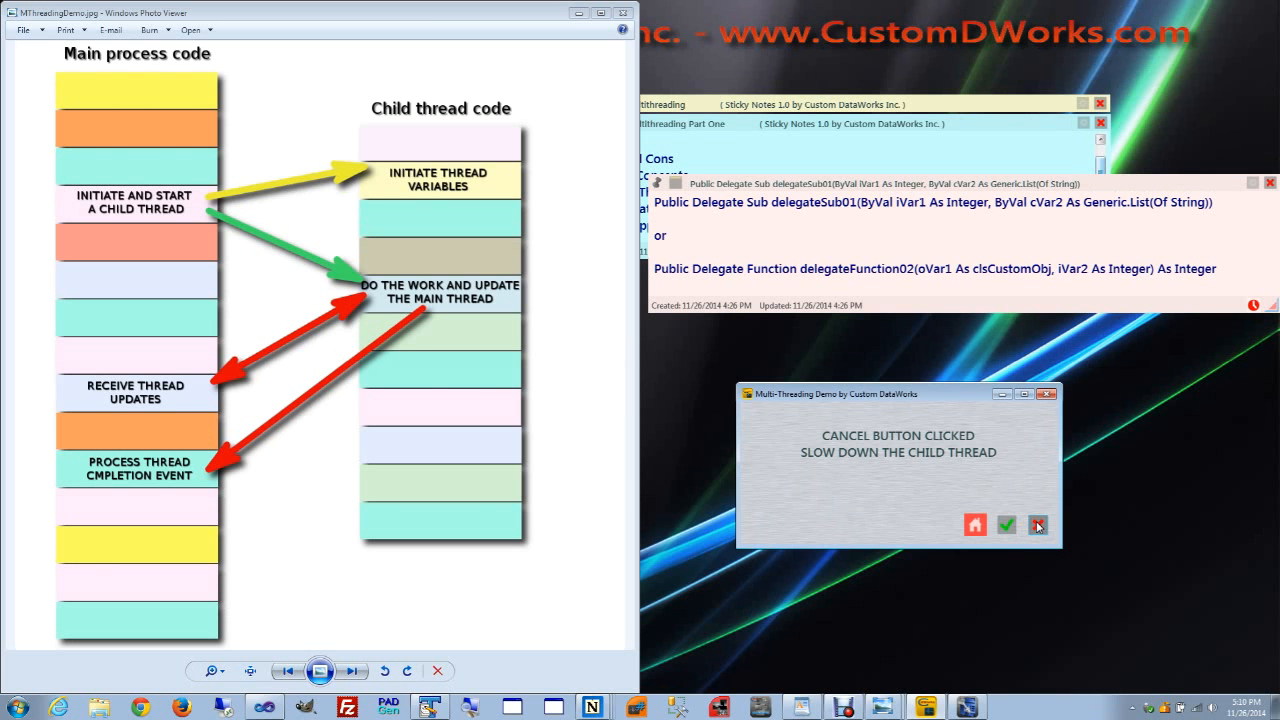
pyautogui.click(1038, 525)
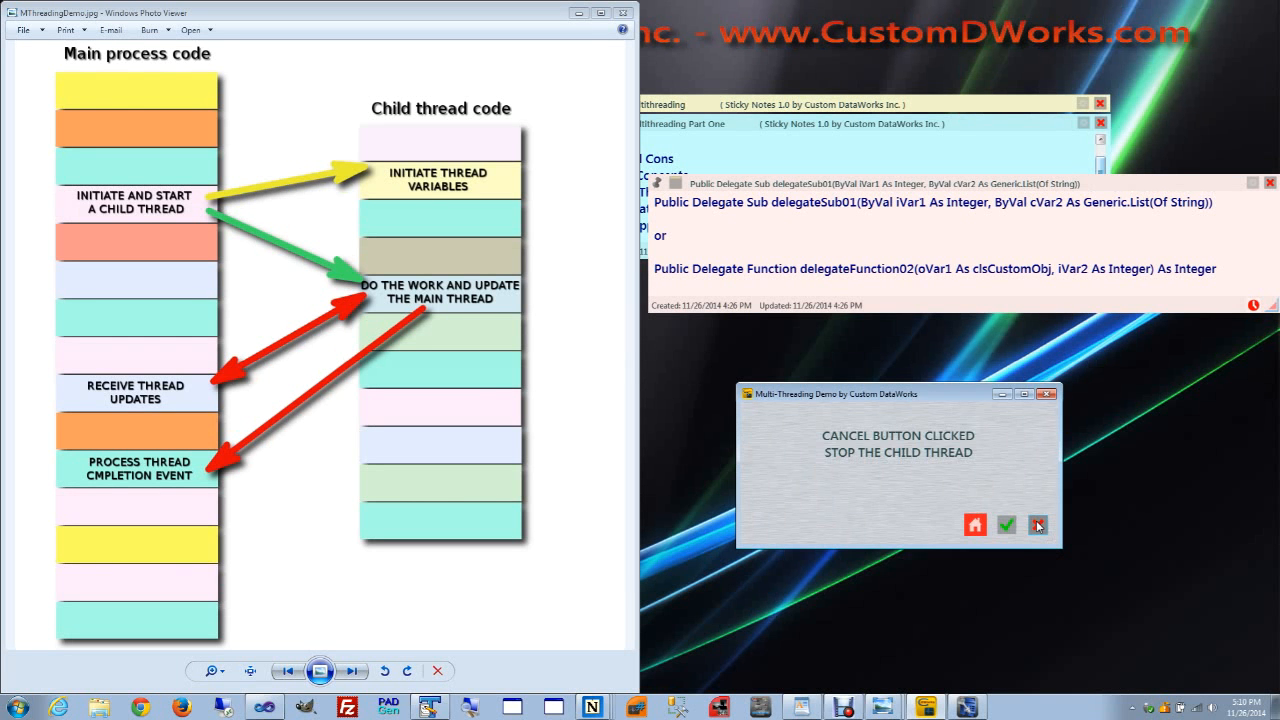
pyautogui.click(1037, 525)
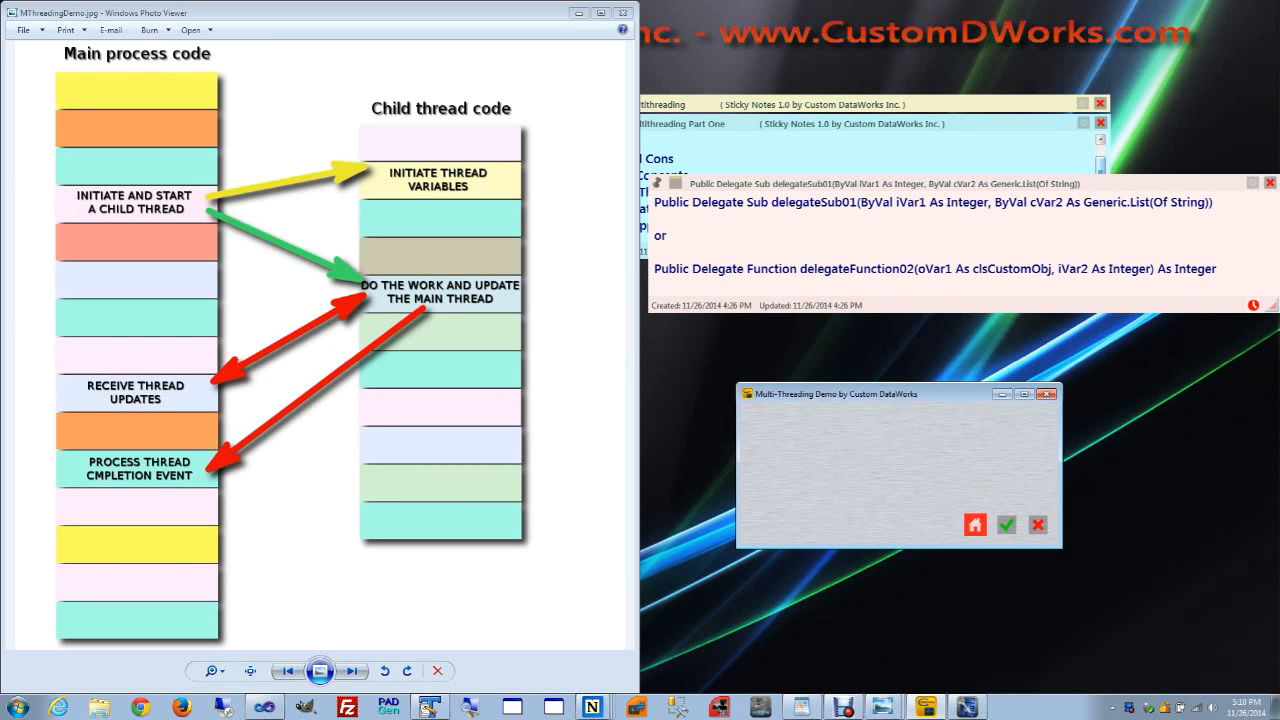